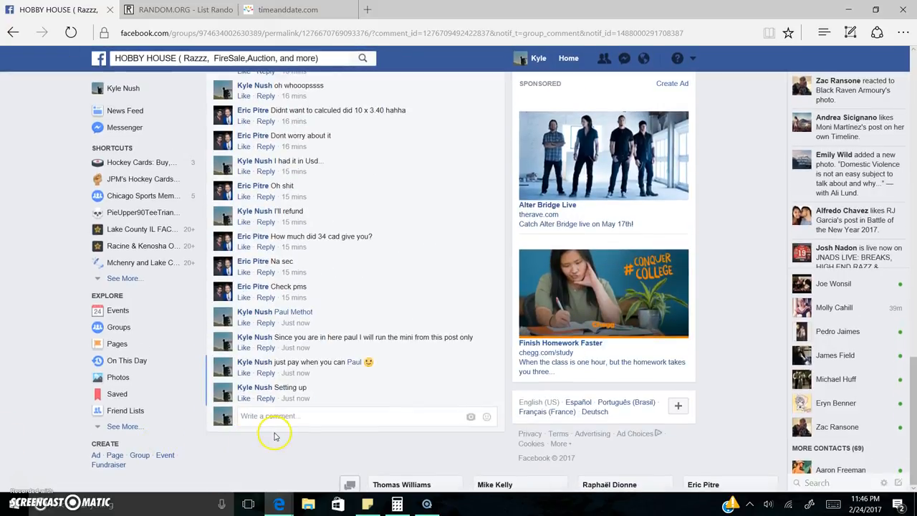
Post a 'LIVE' comment on the Facebook group post
text(LIV)
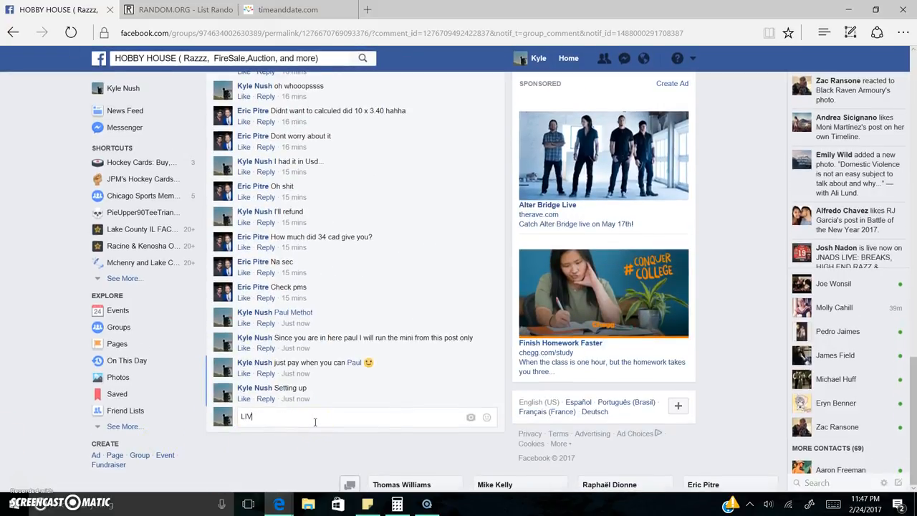
key(enter)
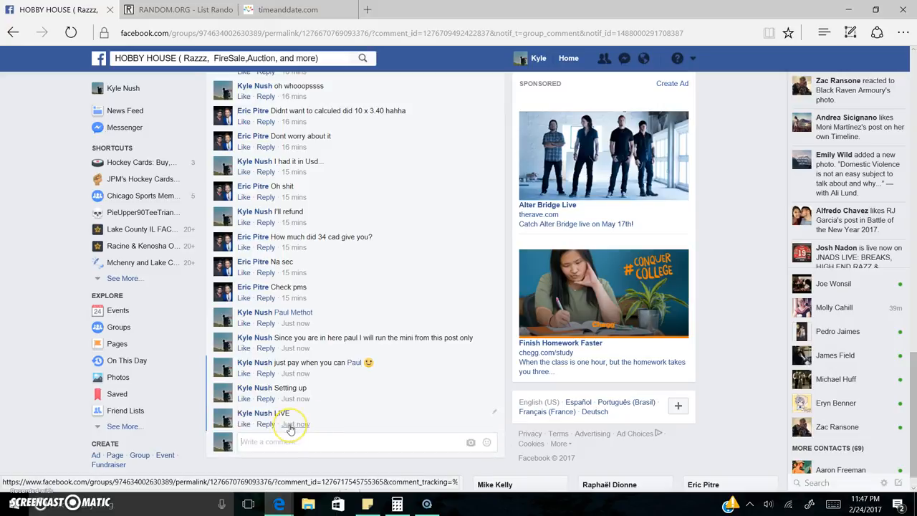
mouse_move(295, 424)
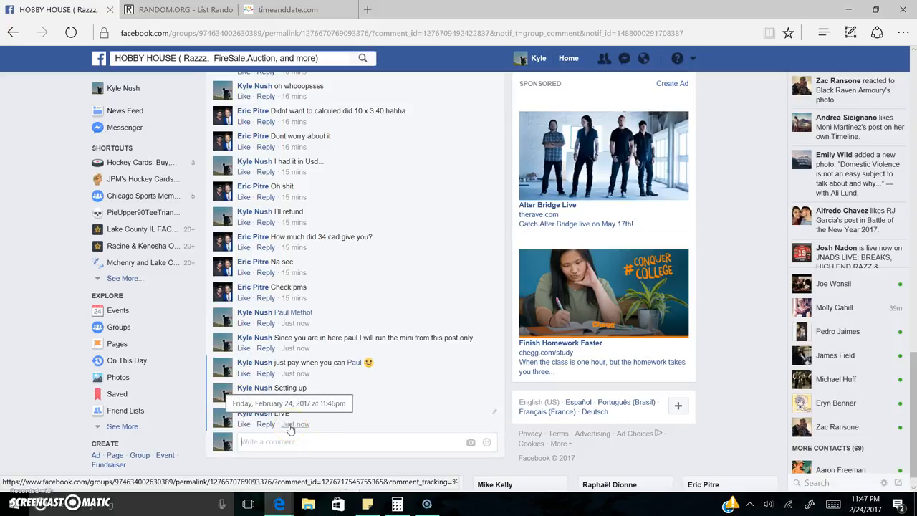
Check timeanddate.com, then copy the post's ten numbered entries into RANDOM.ORG's List Randomizer
click(287, 9)
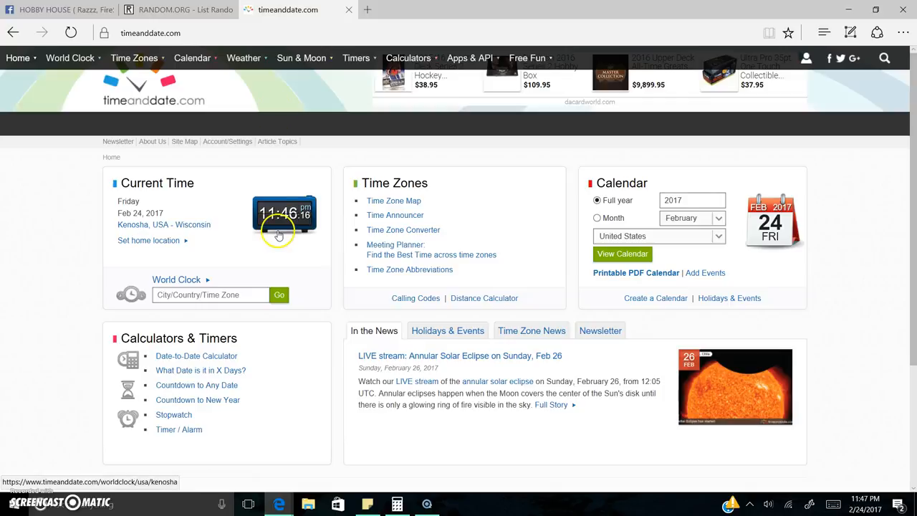
click(134, 58)
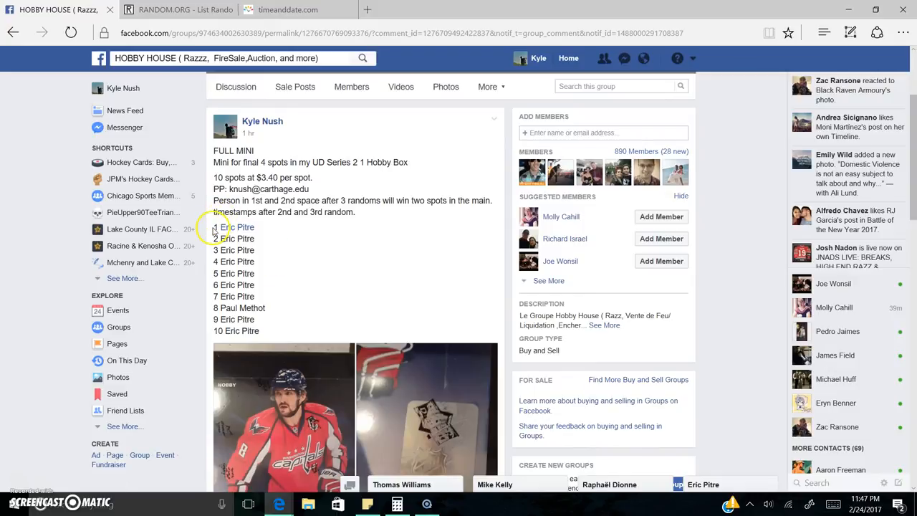
drag(215, 228, 260, 330)
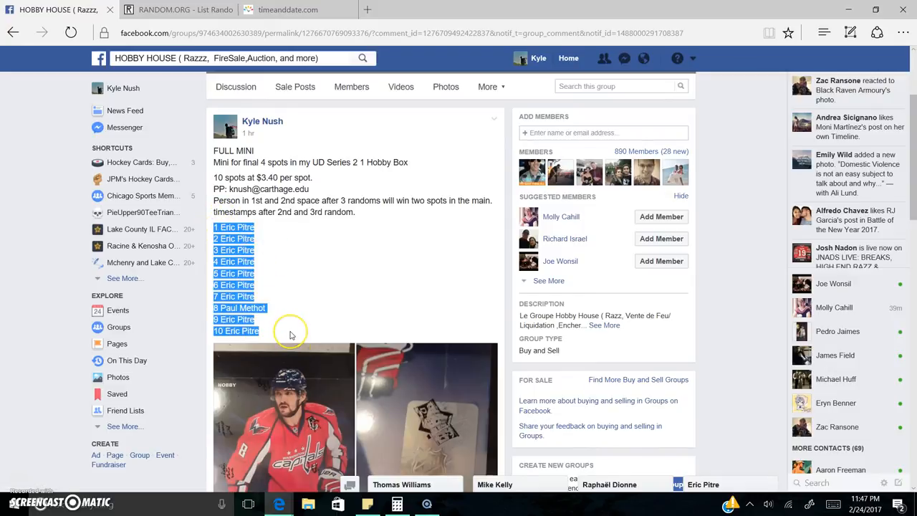
click(176, 9)
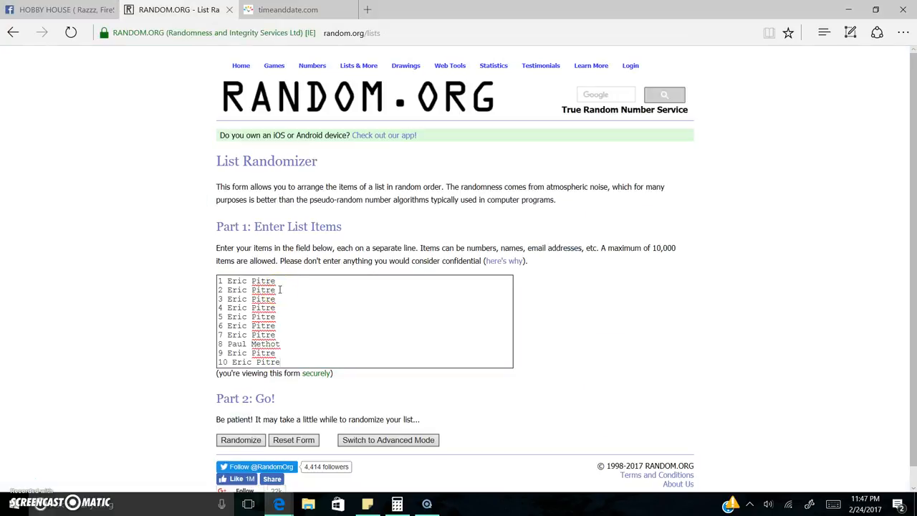
Randomize the ten-name list twice on RANDOM.ORG
click(240, 440)
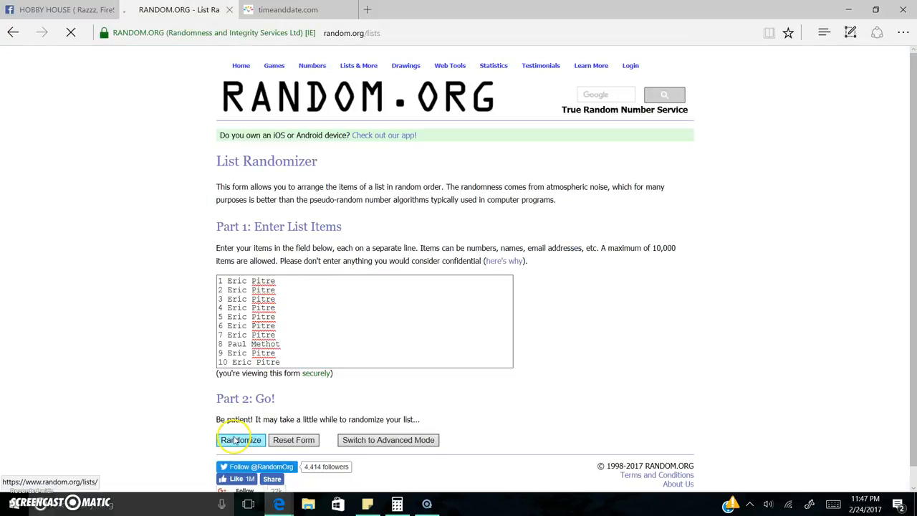
click(241, 440)
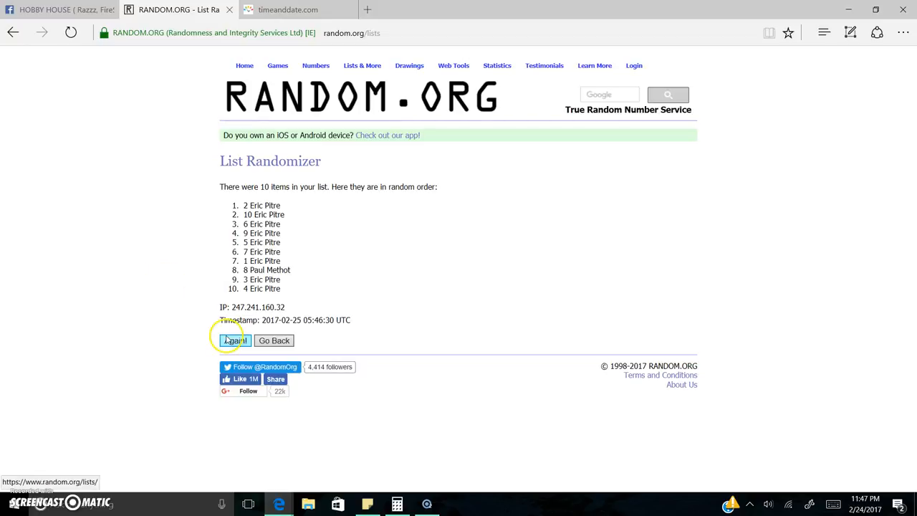
click(235, 340)
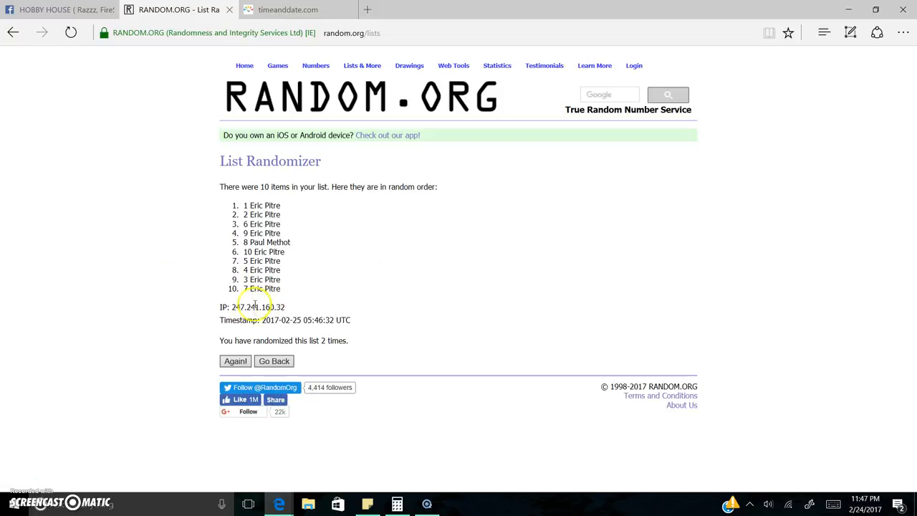
Post the two-randomization timestamp as a Facebook comment, then check timeanddate.com
drag(253, 306, 384, 340)
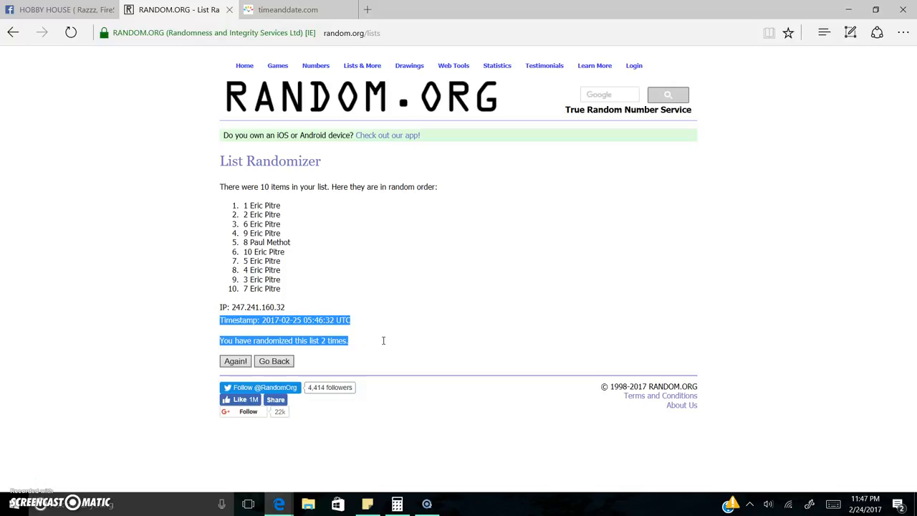
click(53, 9)
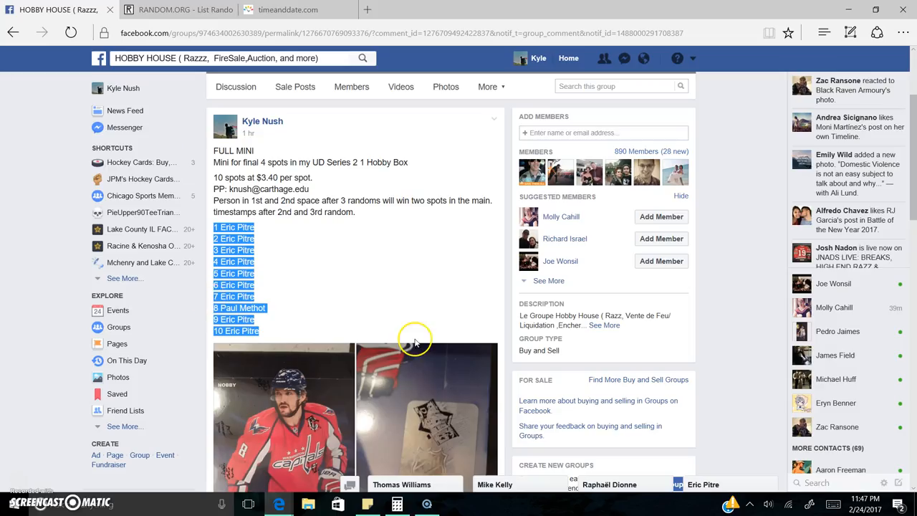
scroll(down, 3)
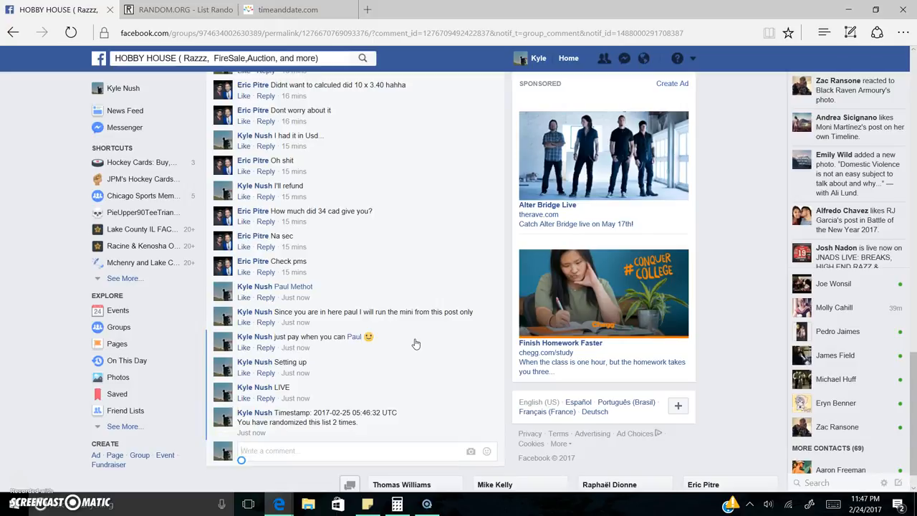
click(287, 10)
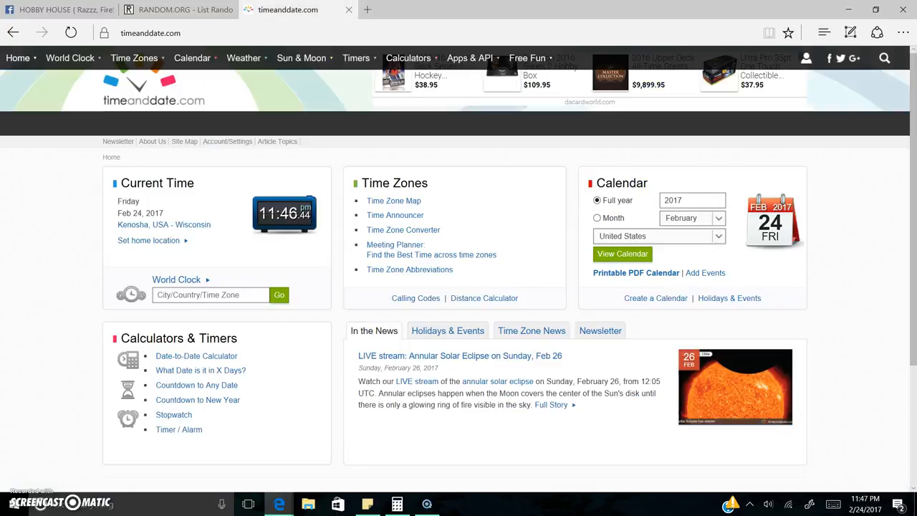
Randomize the list a third time on RANDOM.ORG
click(176, 9)
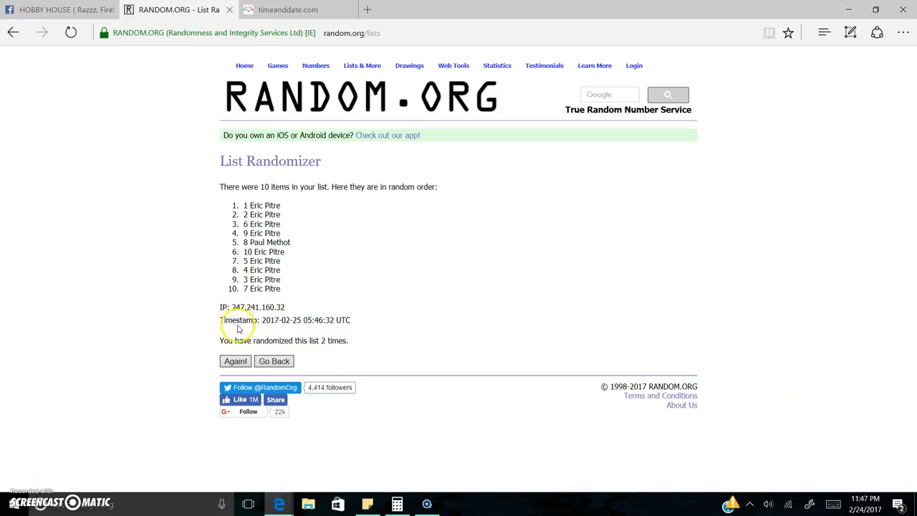
click(235, 360)
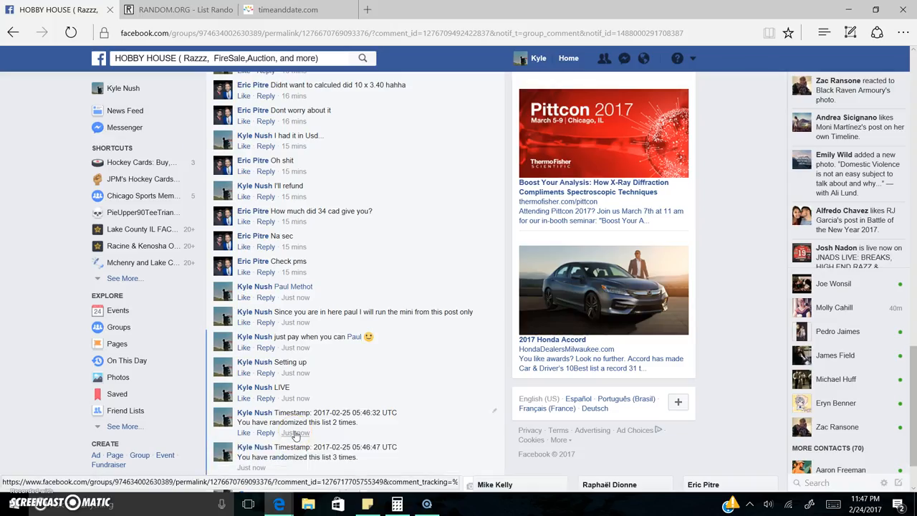
click(287, 10)
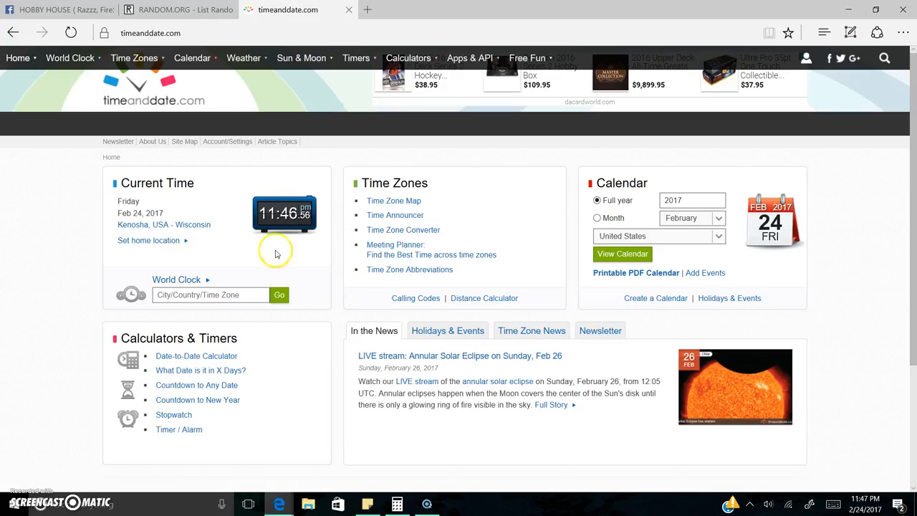
click(179, 9)
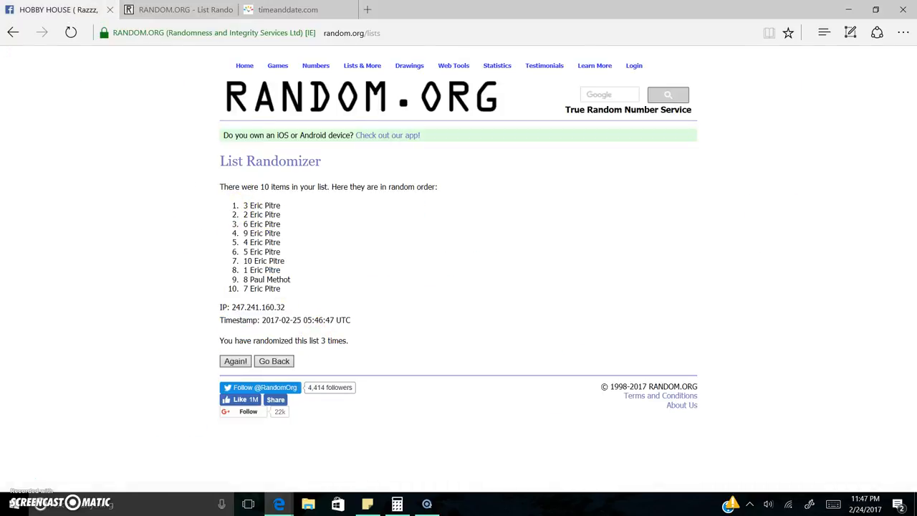
click(57, 9)
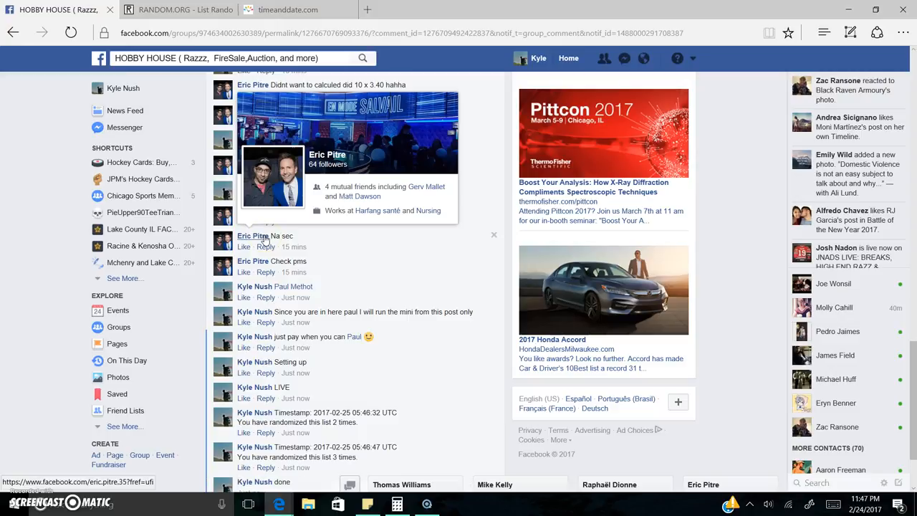